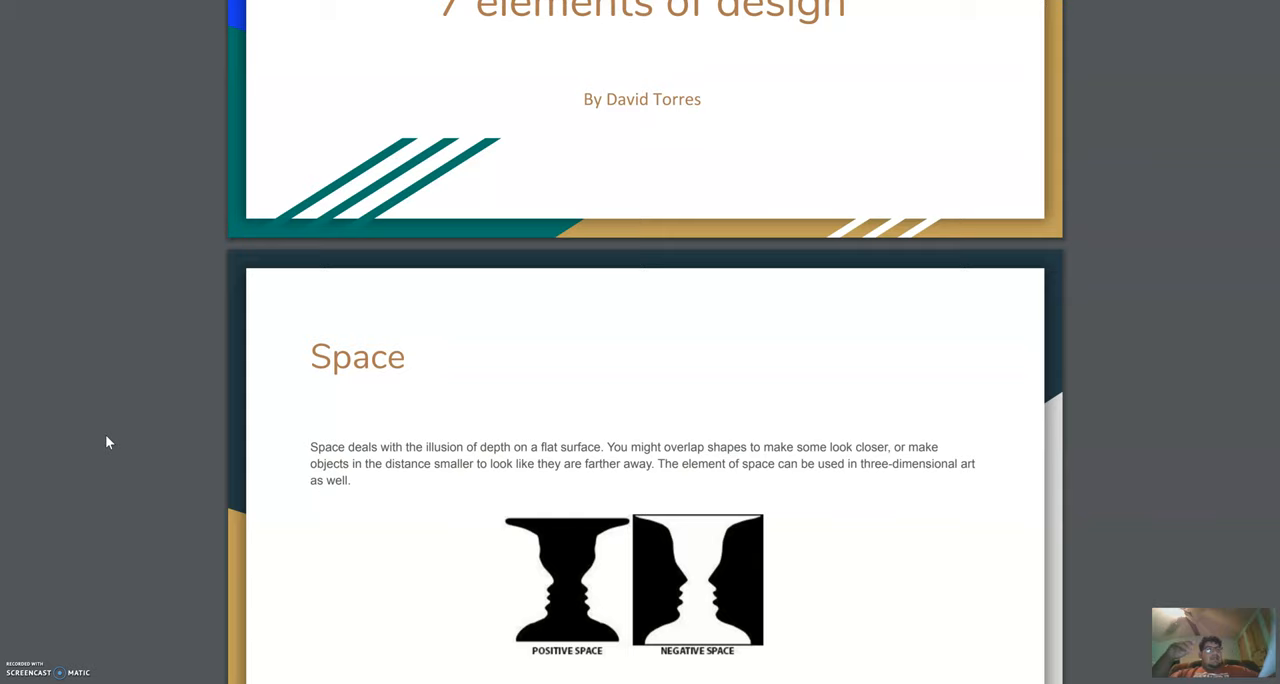
scroll("down", 3)
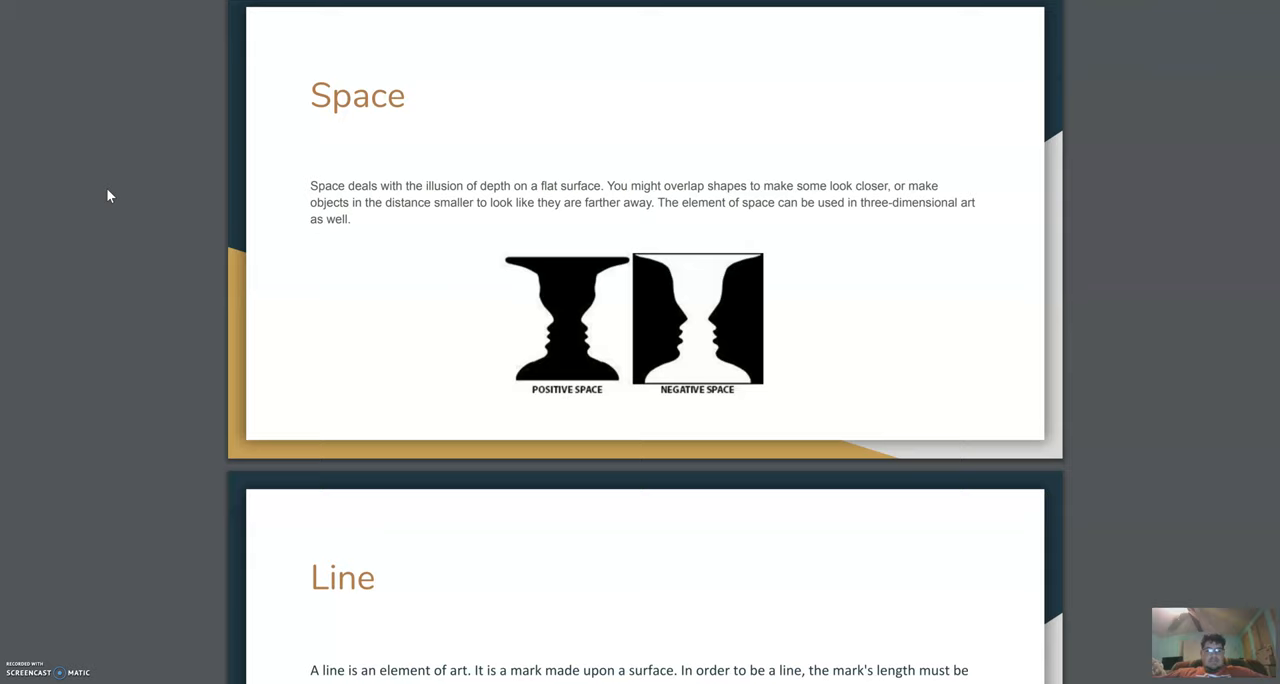
scroll("down", 3)
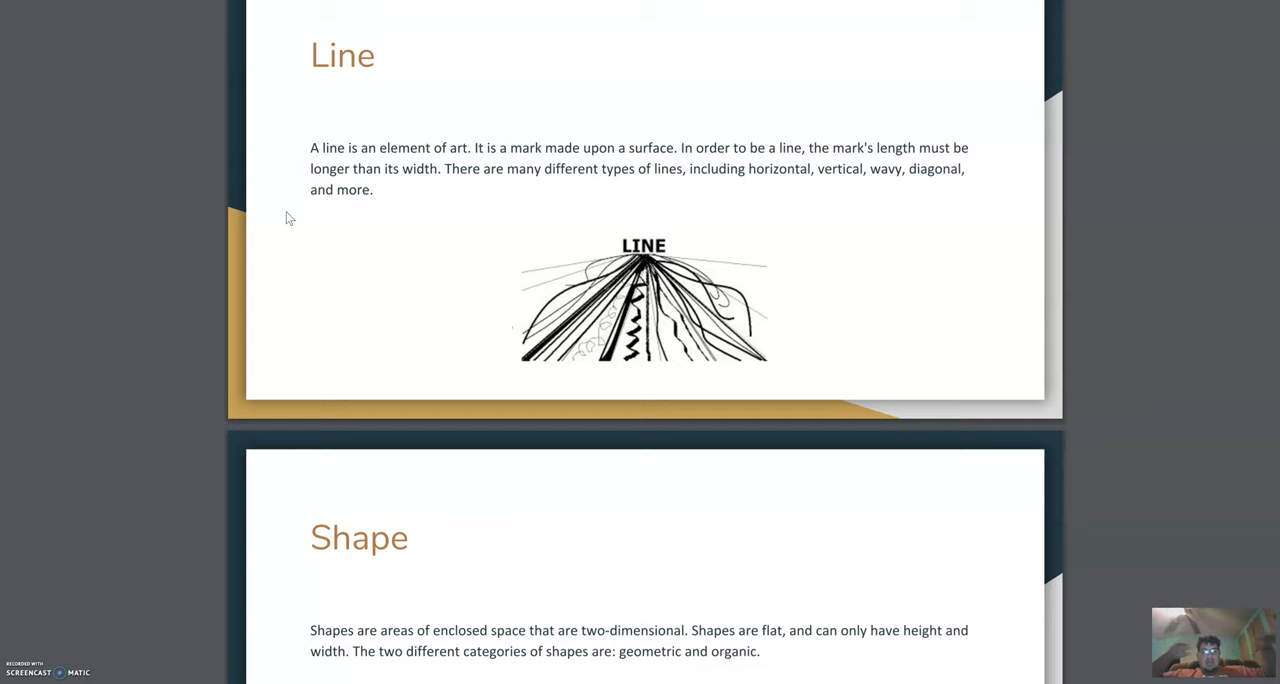
scroll("down", 3)
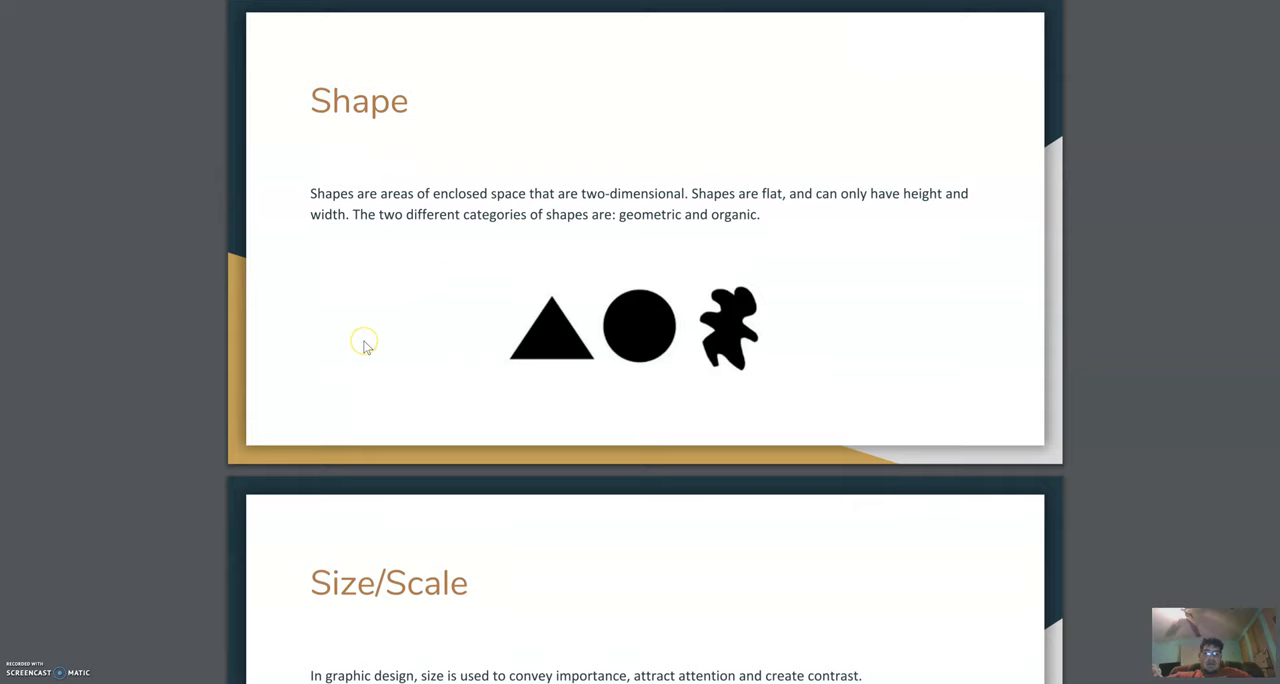
scroll("down", 3)
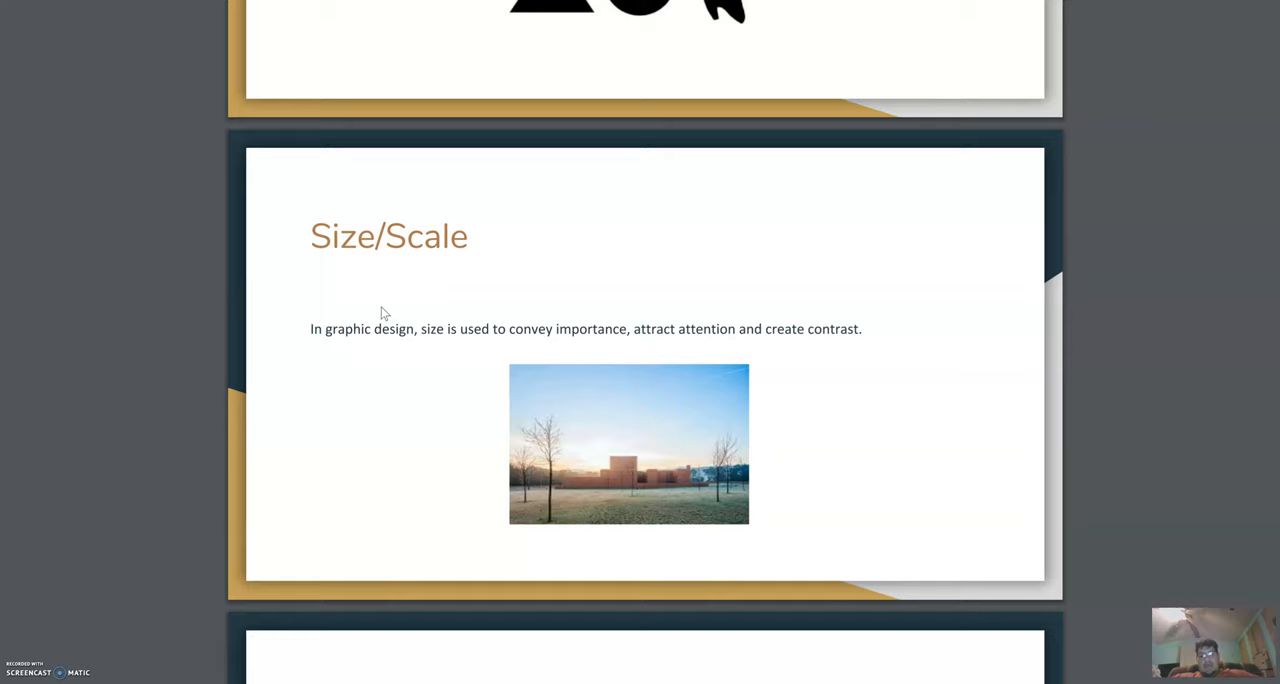
scroll("down", 3)
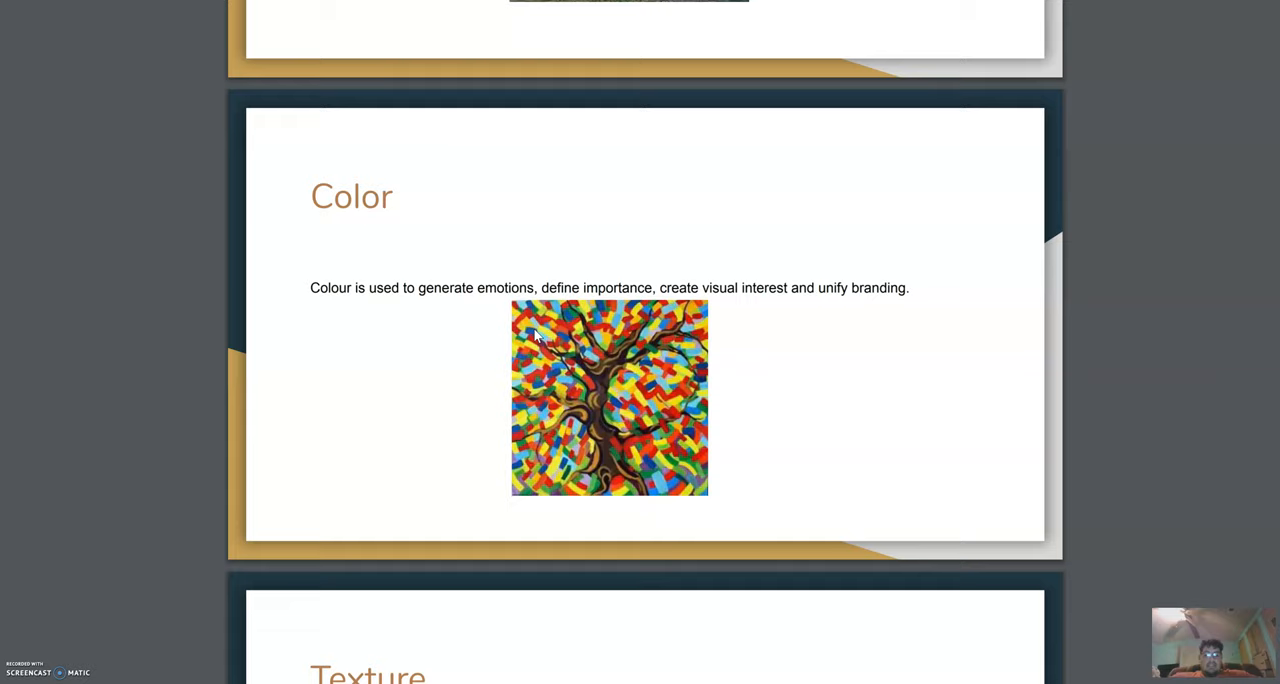
mouse_move(575, 370)
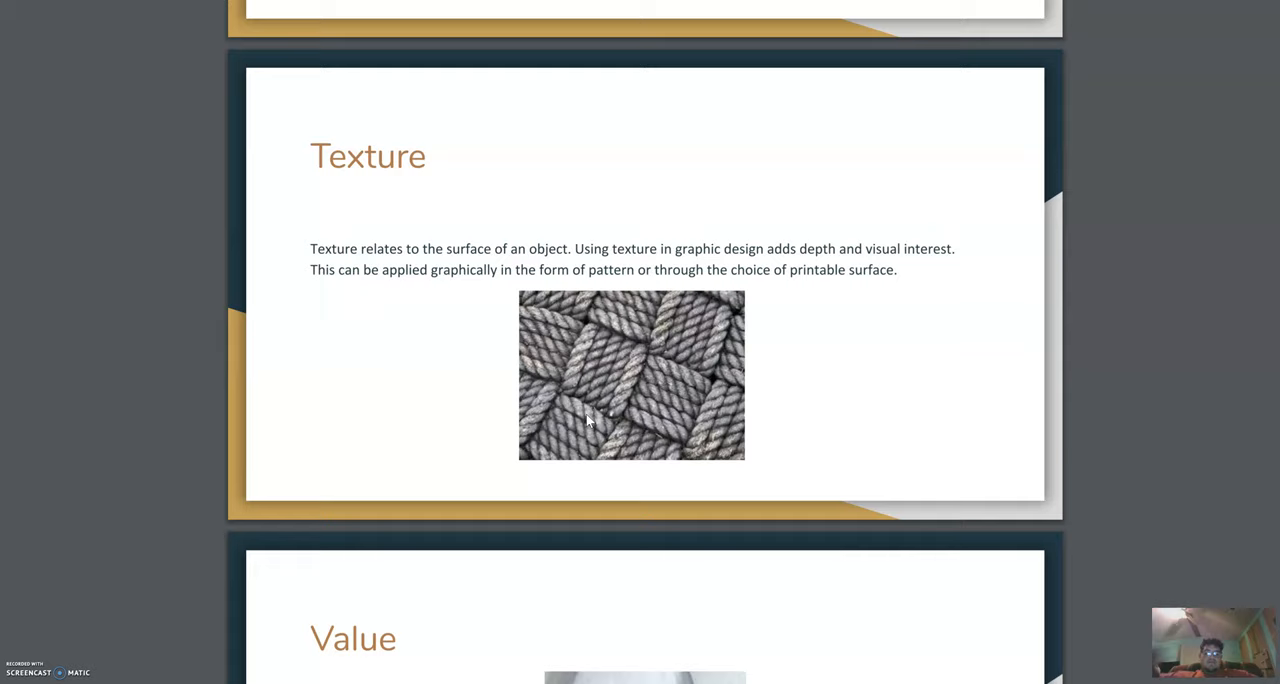
scroll("down", 3)
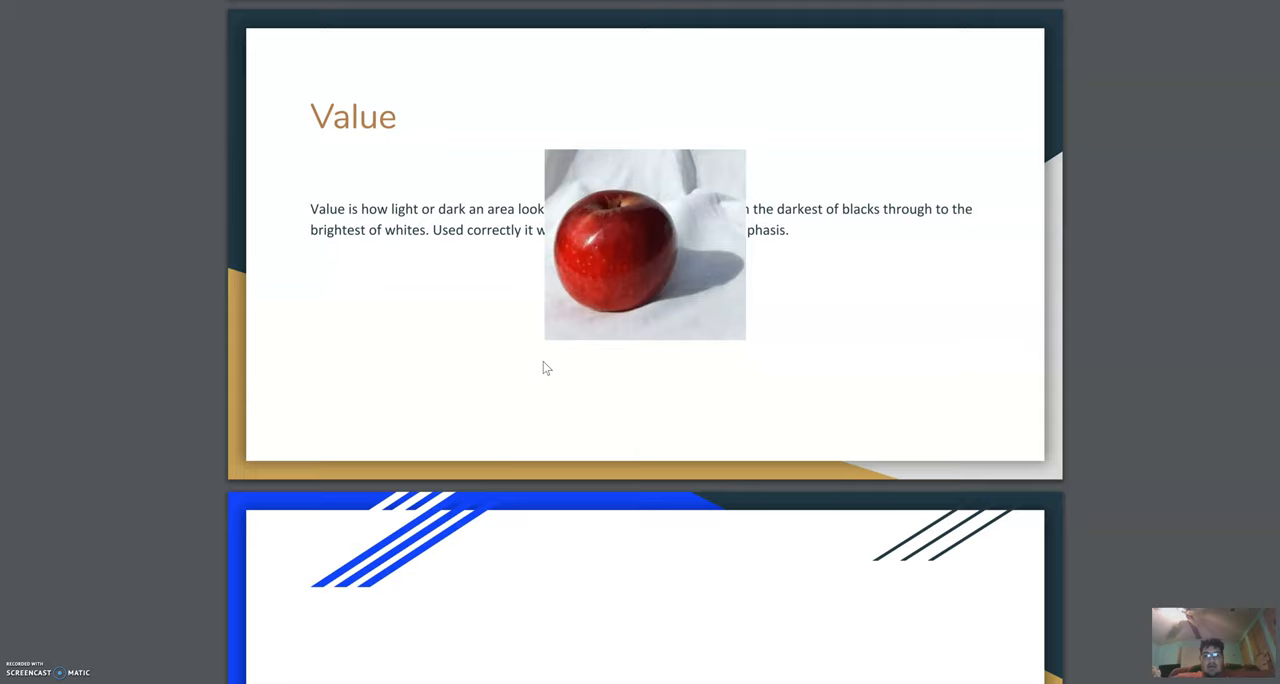
scroll("down", 3)
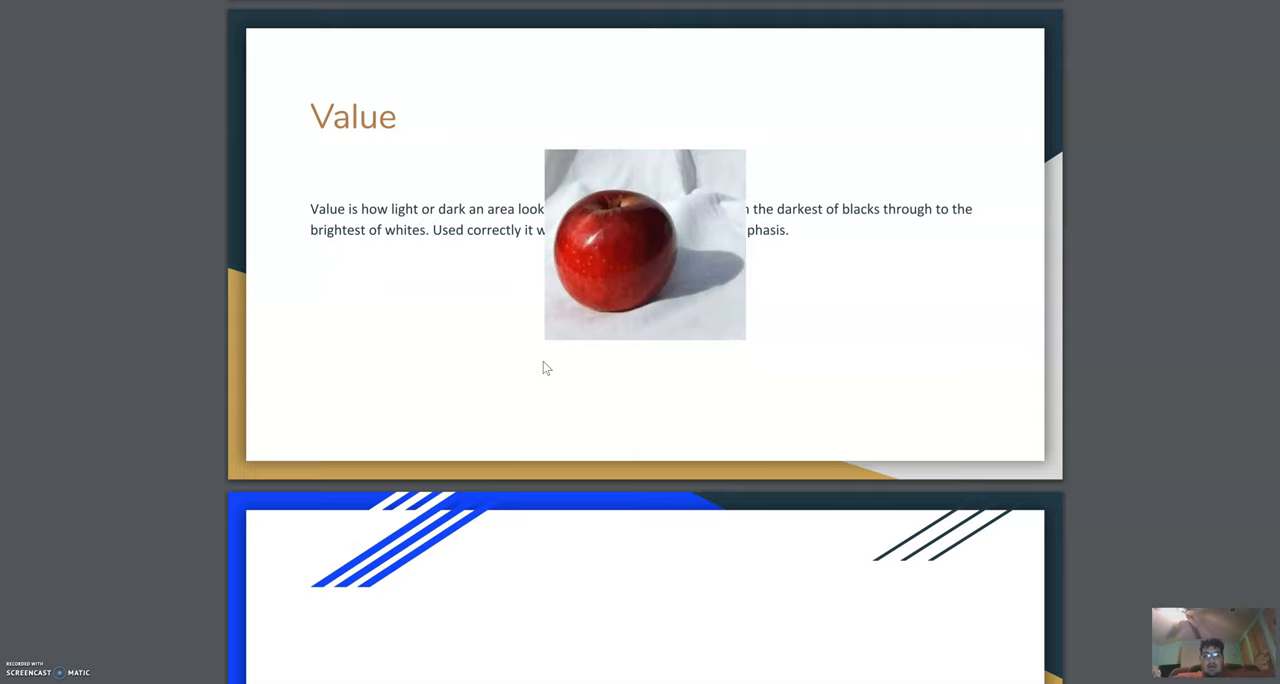